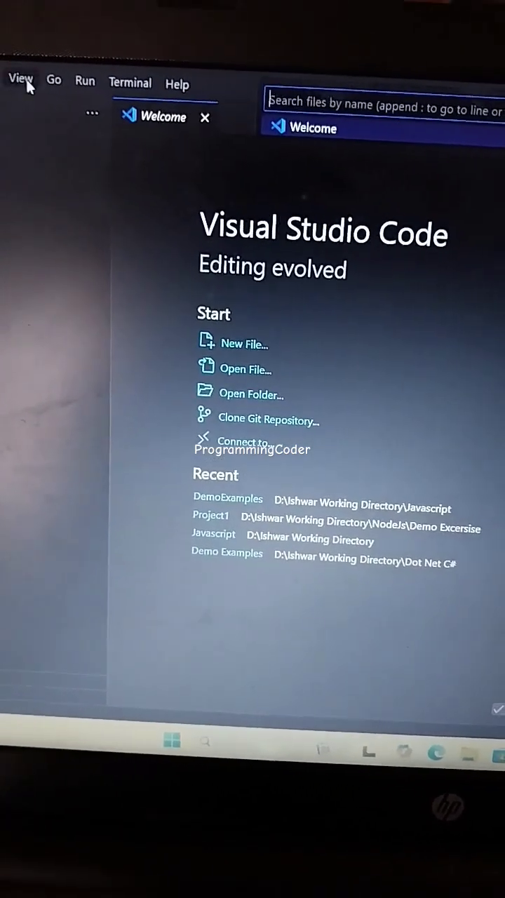
Step: Bring up the Command Palette from the View menu, with no filter text entered
left_click(23, 81)
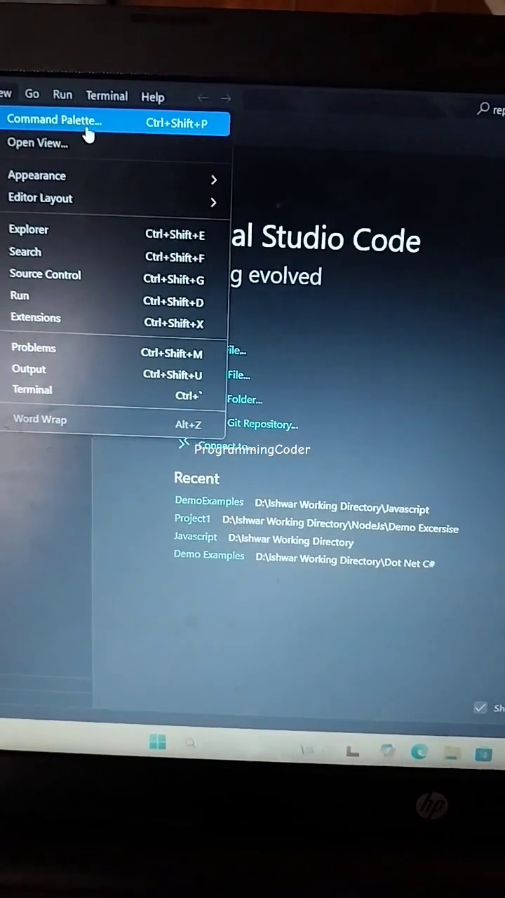
left_click(53, 124)
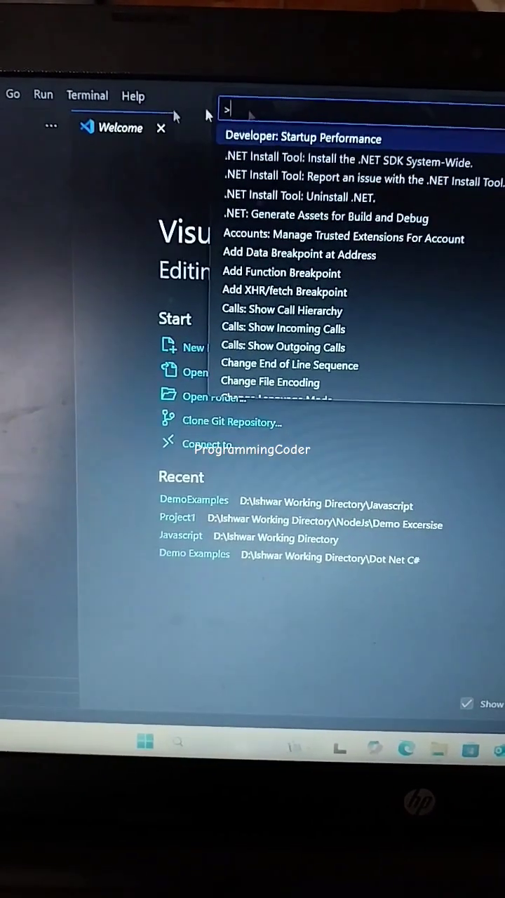